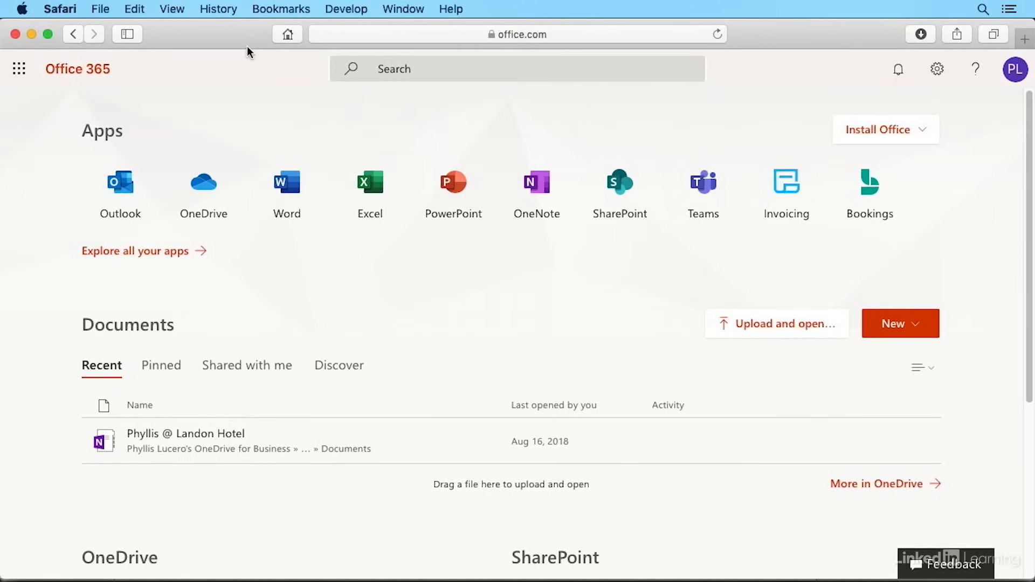
mouse_move(369, 192)
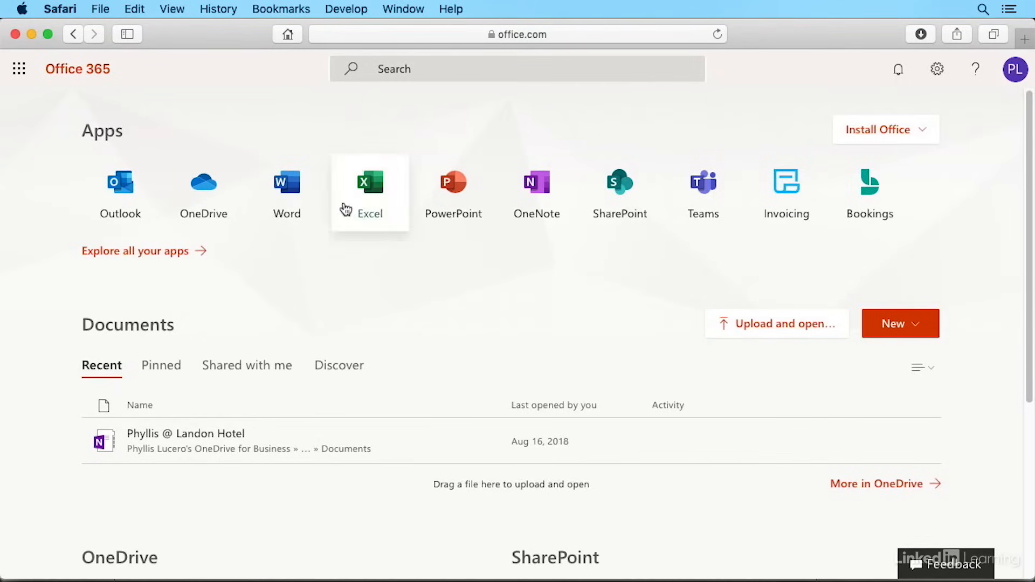
mouse_move(403, 233)
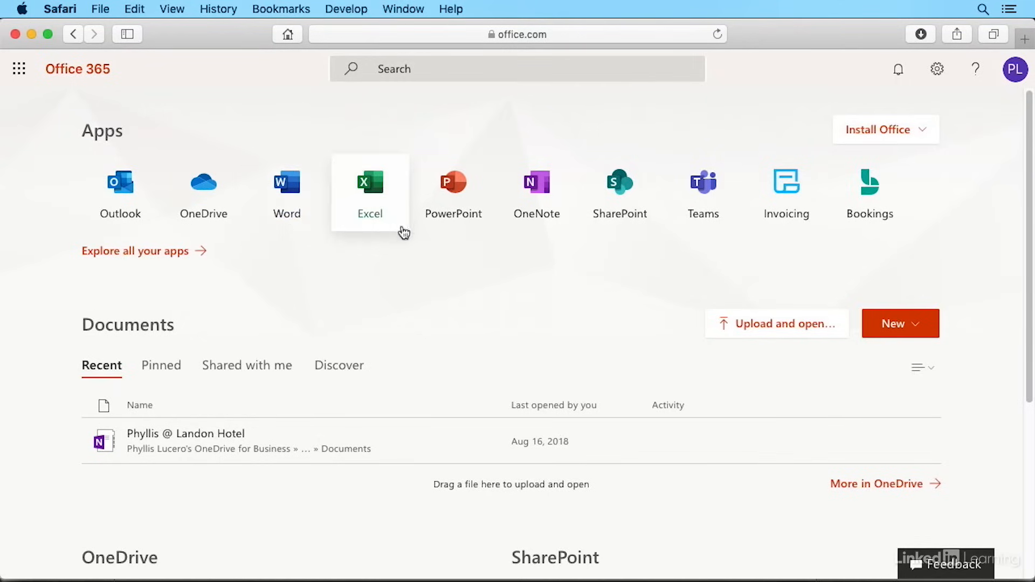
mouse_move(522, 239)
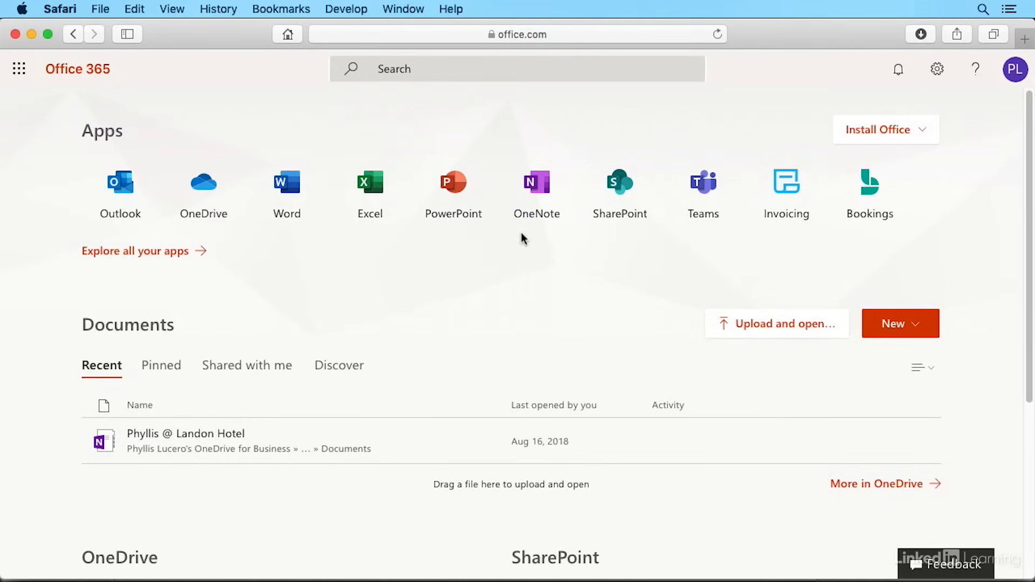
mouse_move(522, 248)
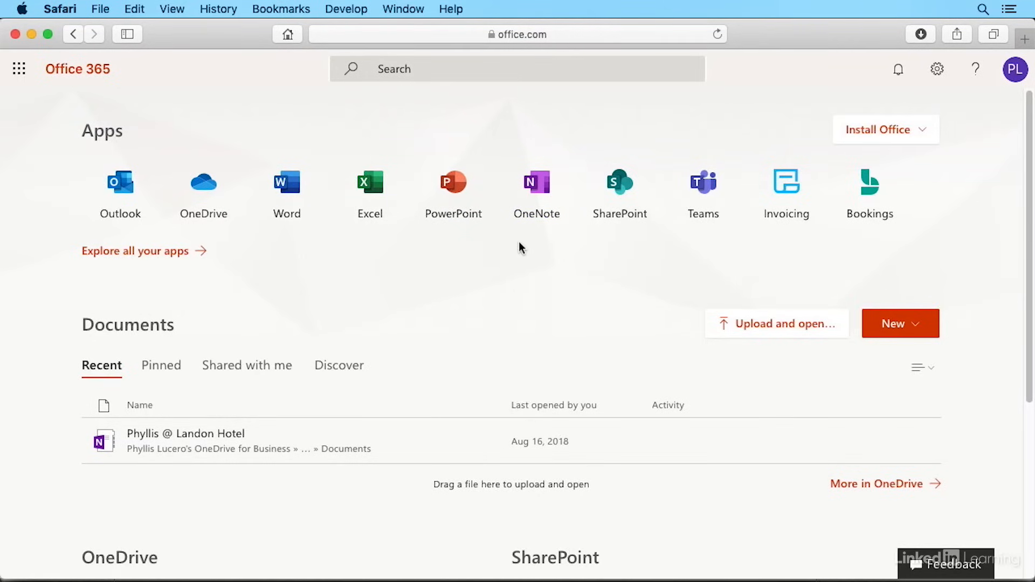
mouse_move(336, 249)
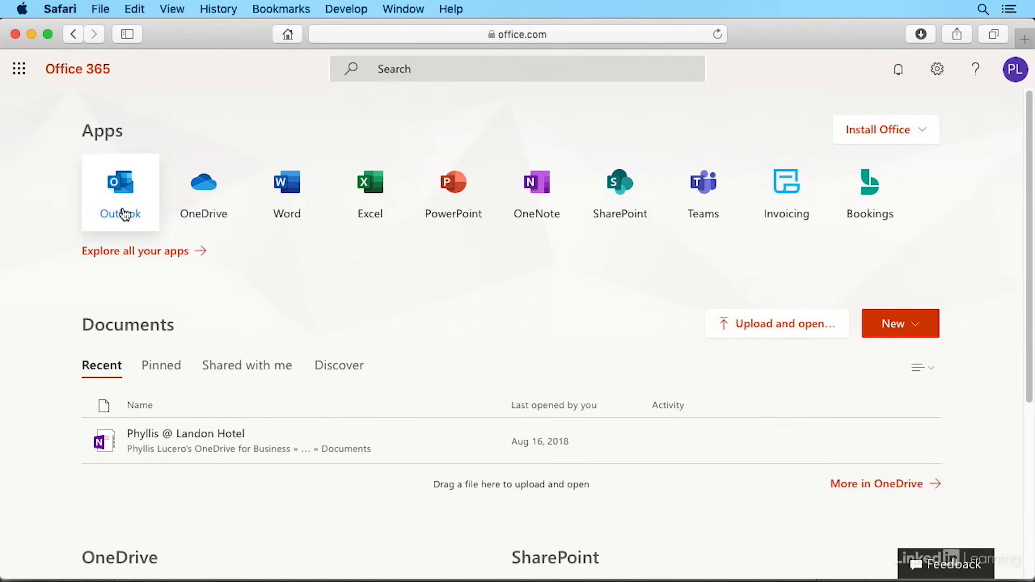
mouse_move(120, 188)
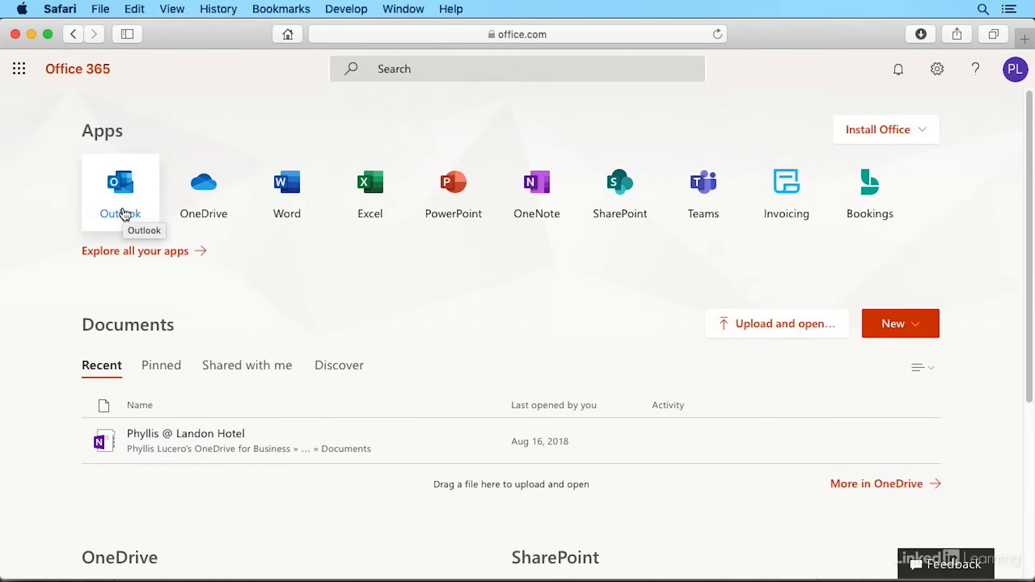
mouse_move(249, 261)
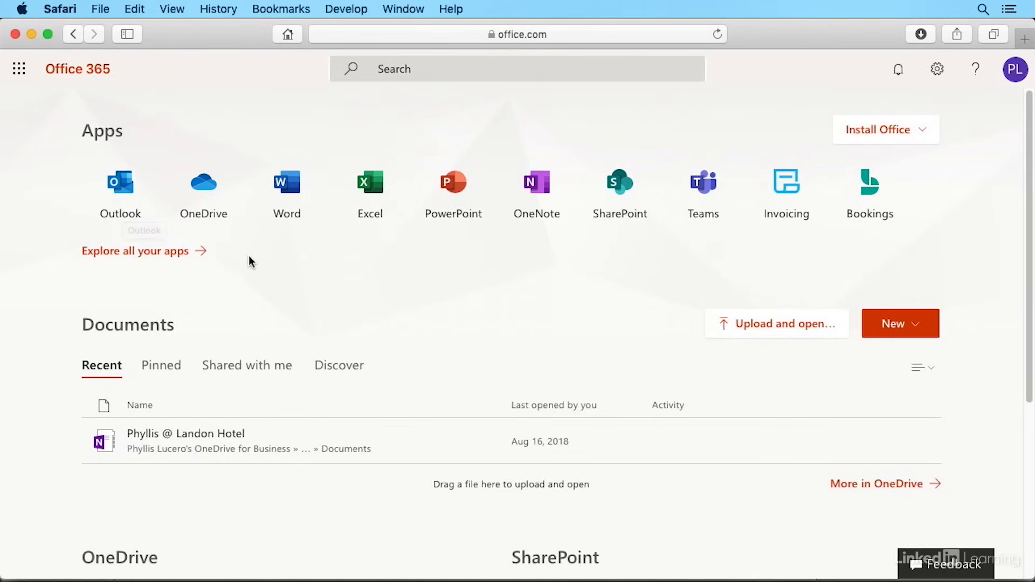
mouse_move(702, 192)
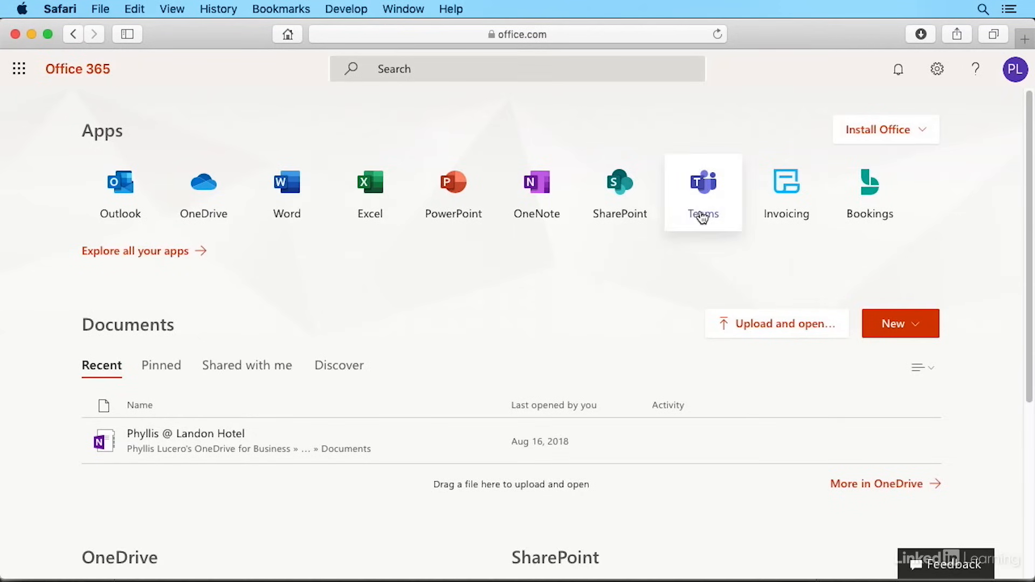
mouse_move(698, 235)
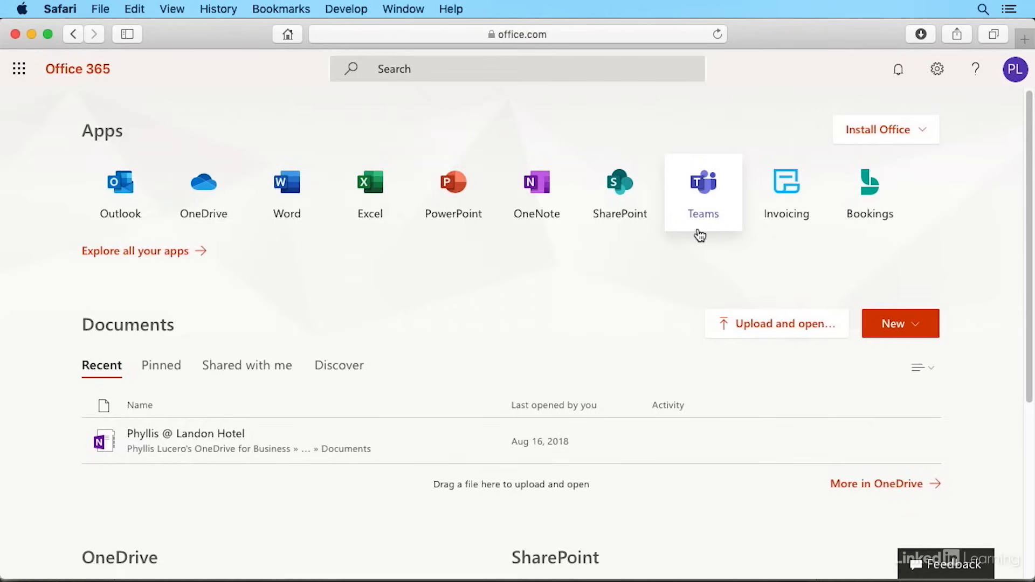
mouse_move(685, 251)
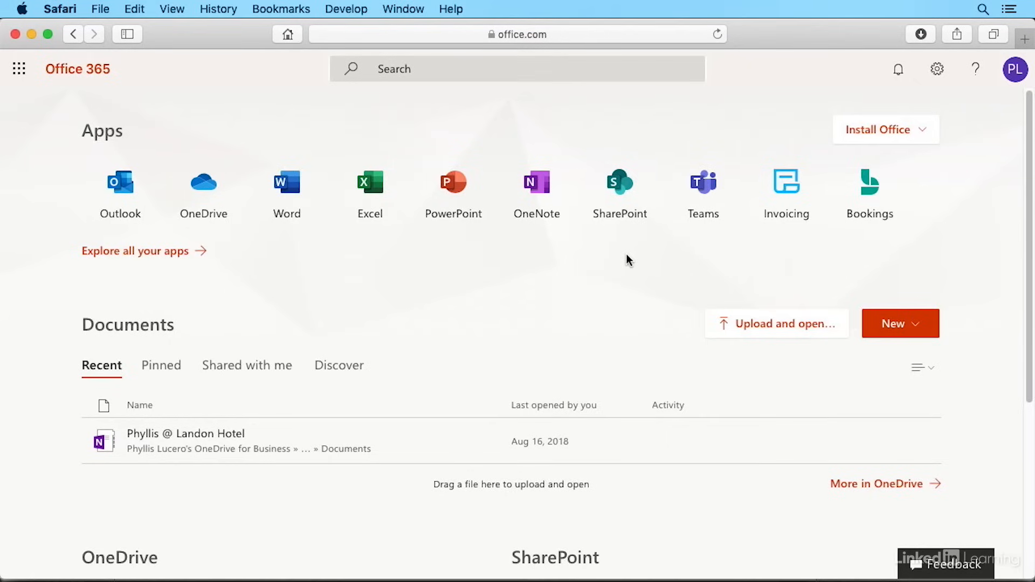
mouse_move(522, 281)
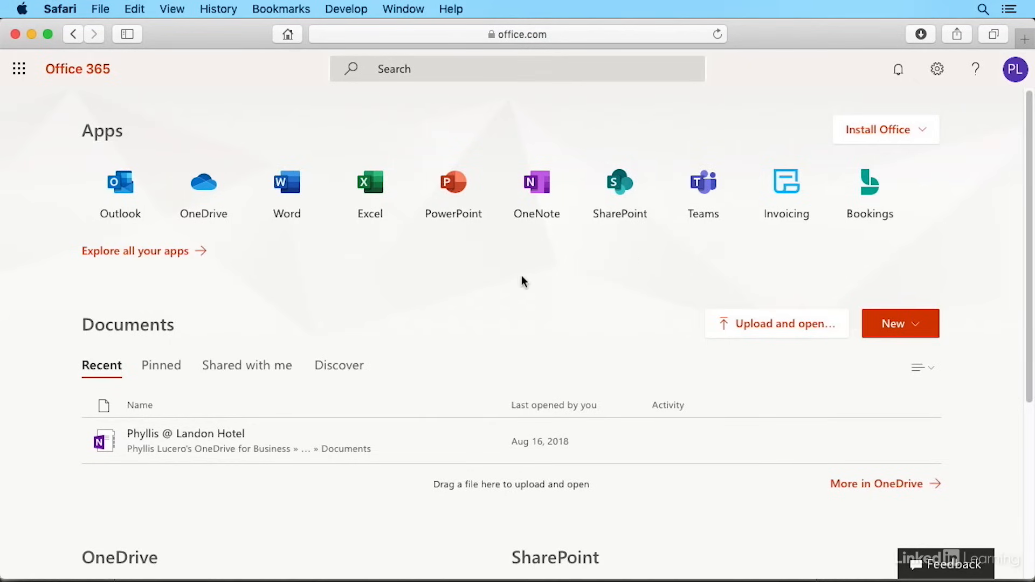
mouse_move(140, 257)
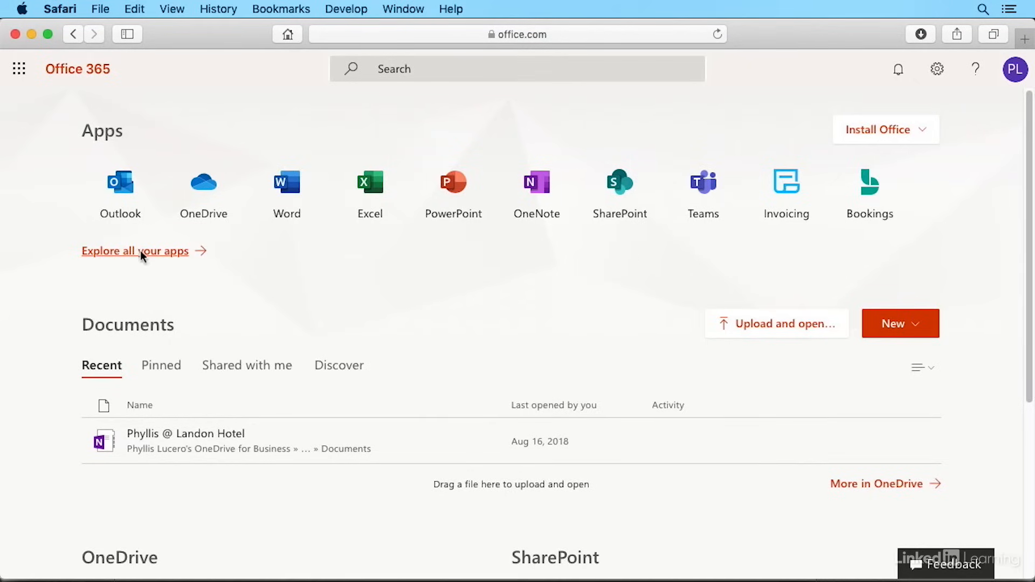
Explore all your apps and browse the list from Bookings down to PowerPoint and back to the top
click(133, 251)
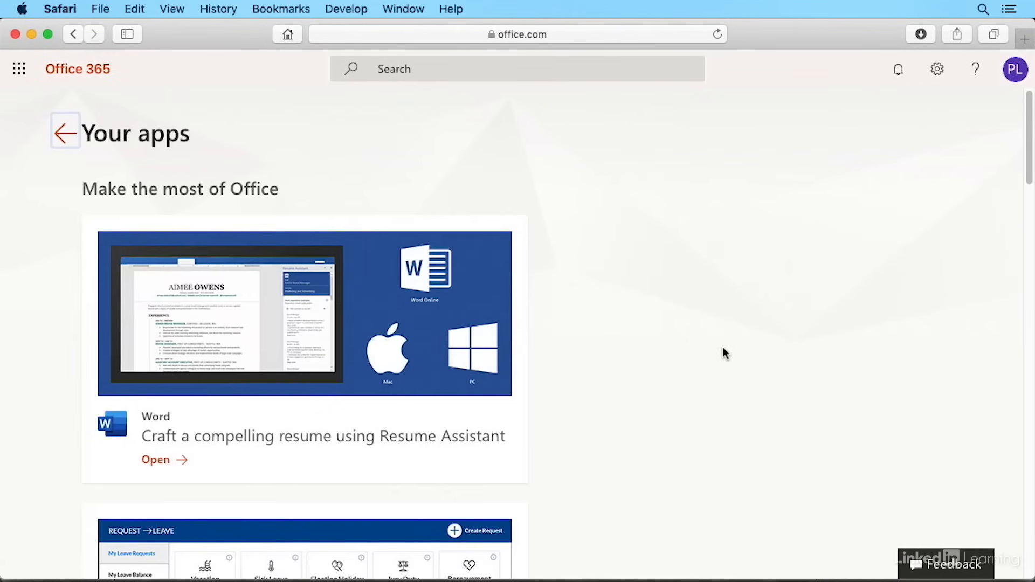
scroll(down, 3)
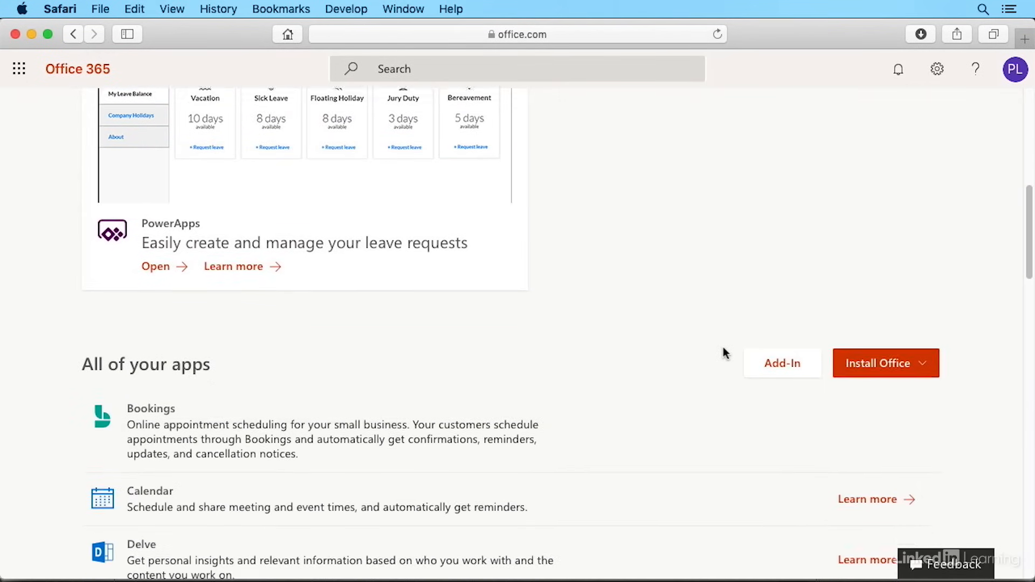
scroll(down, 3)
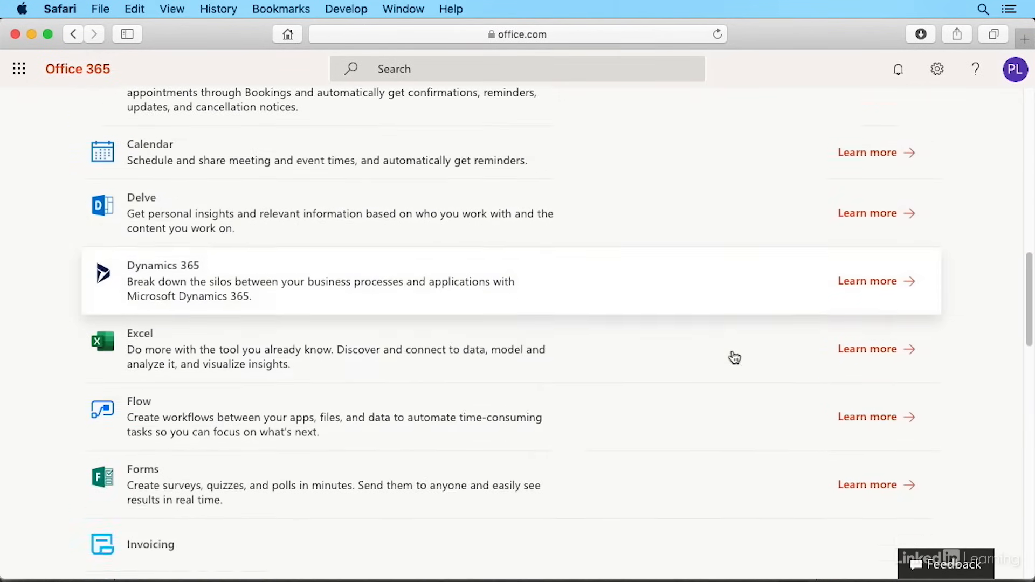
scroll(down, 3)
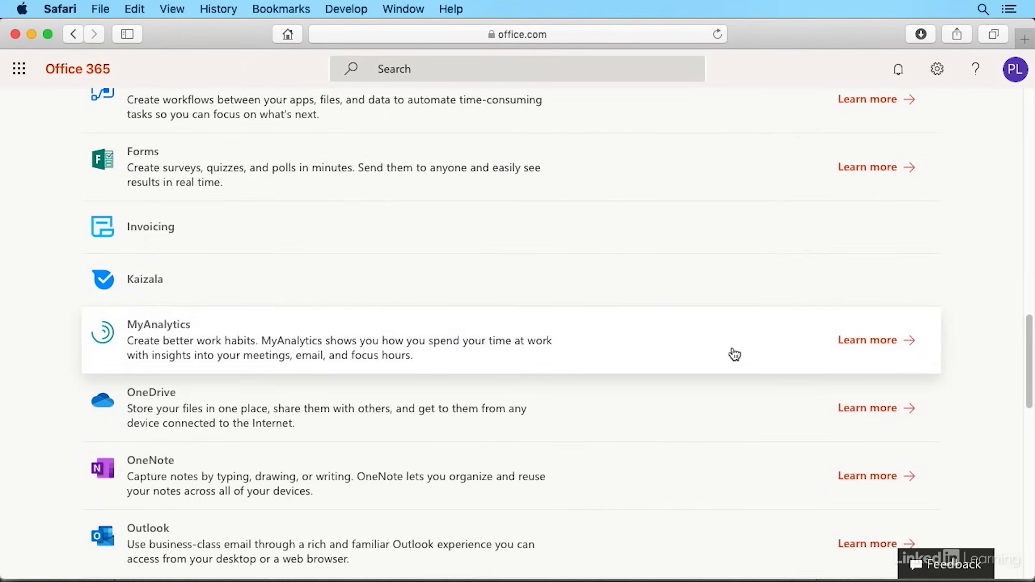
scroll(down, 3)
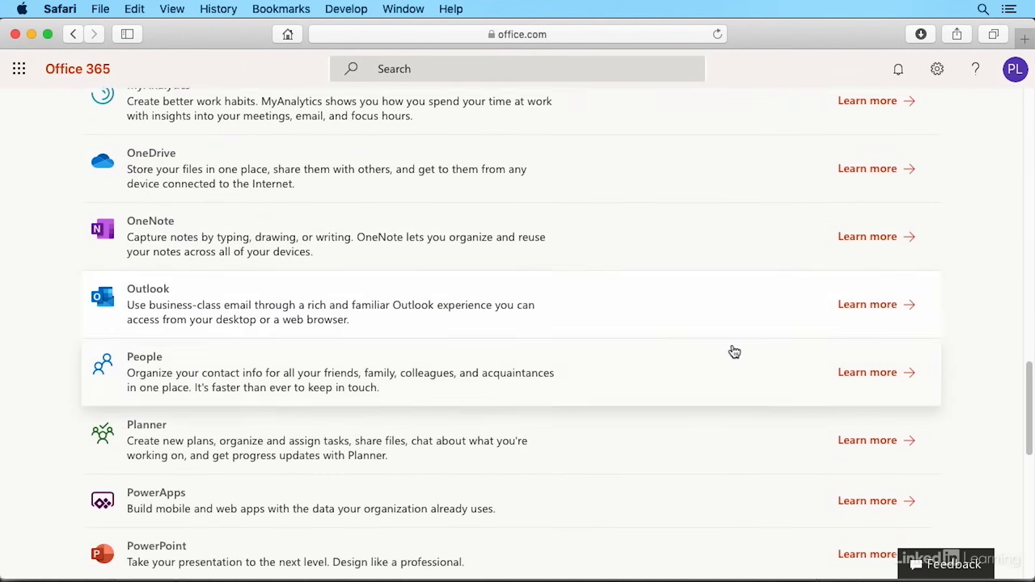
scroll(down, 3)
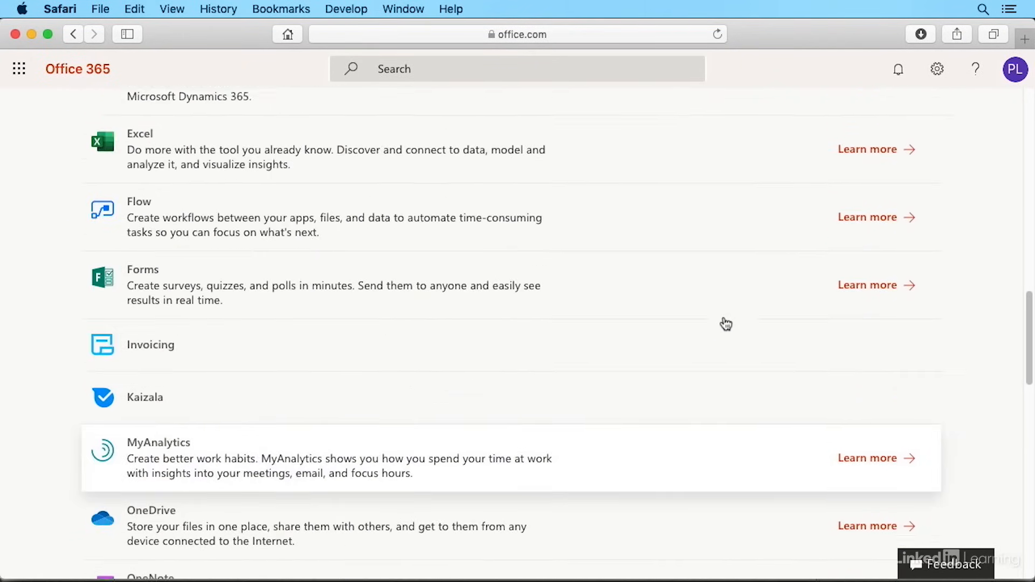
scroll(down, 3)
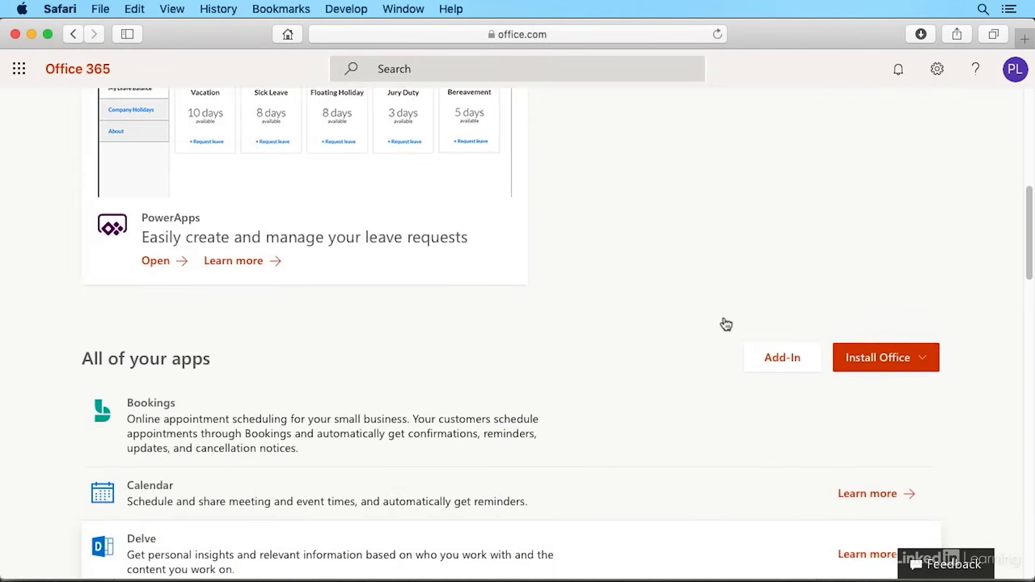
scroll(up, 3)
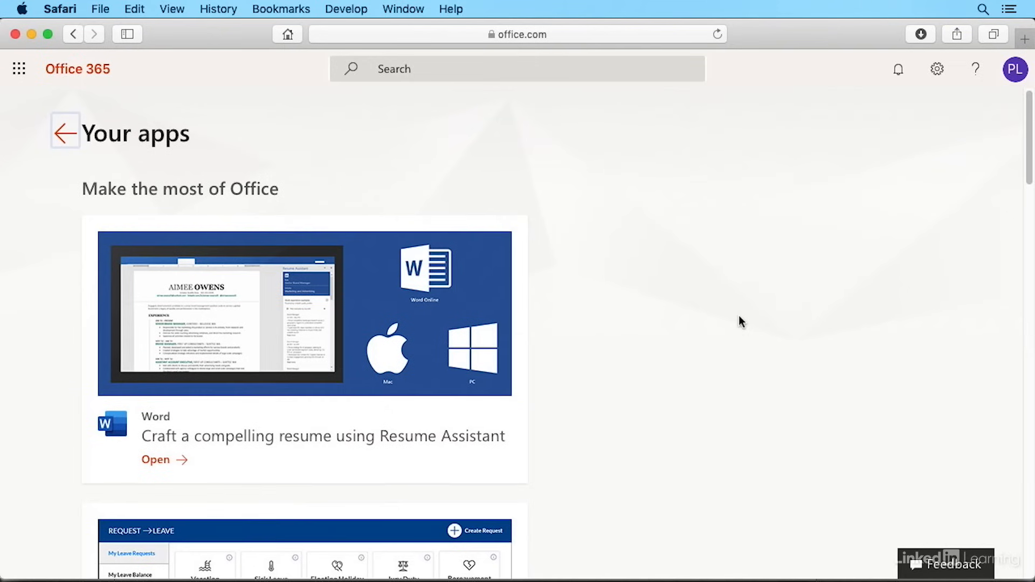
mouse_move(710, 313)
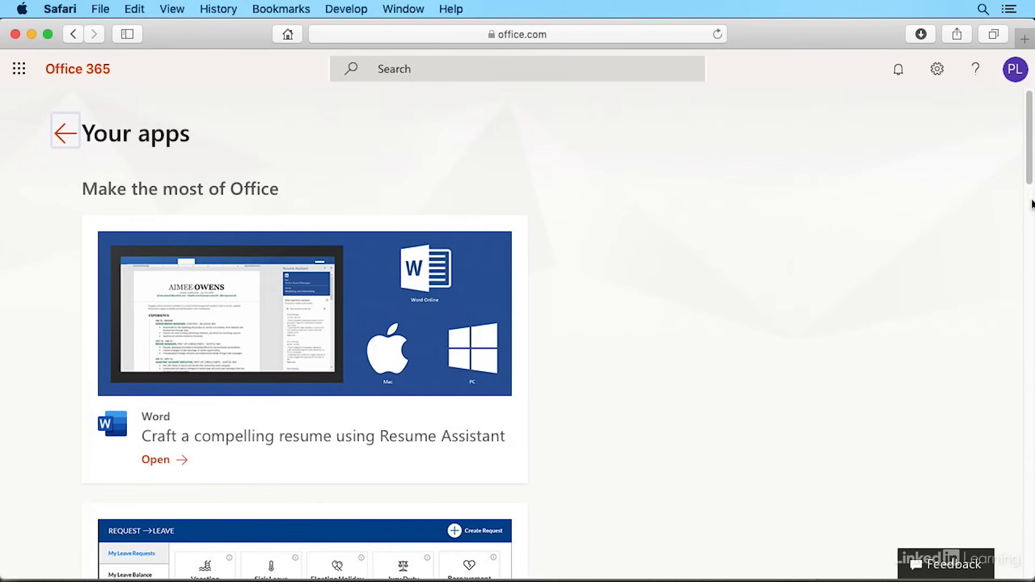
mouse_move(1014, 69)
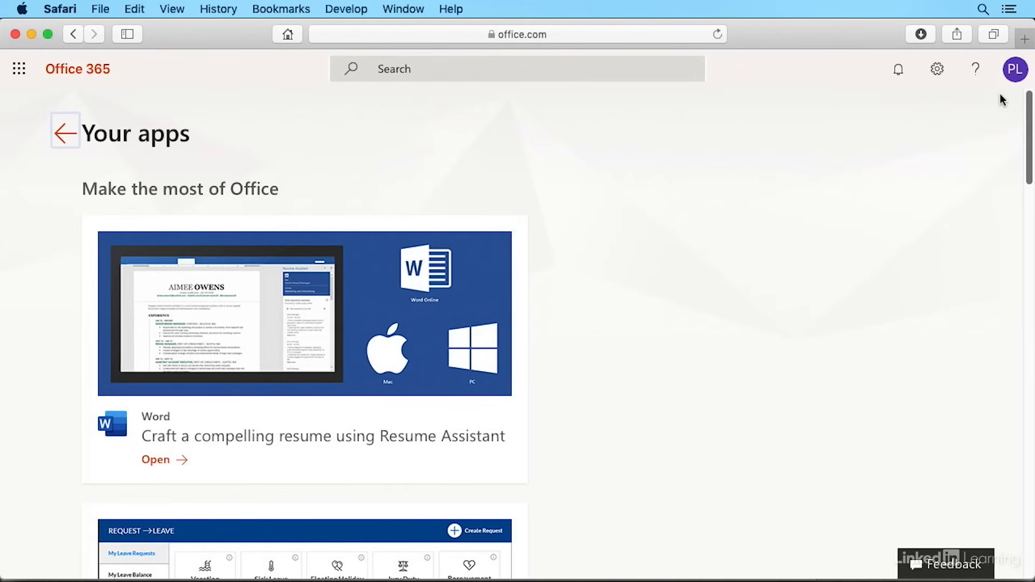
mouse_move(947, 137)
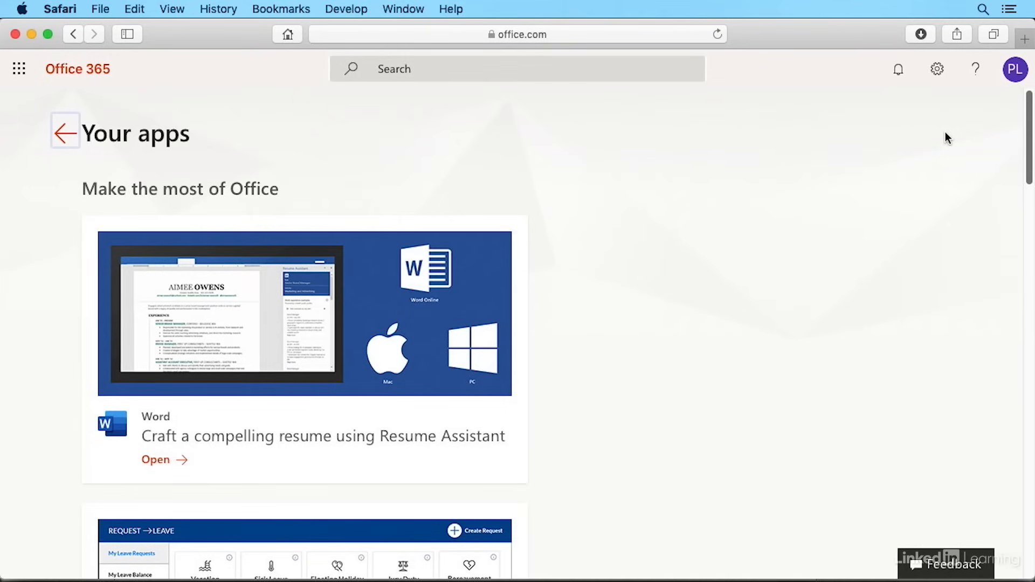
mouse_move(727, 212)
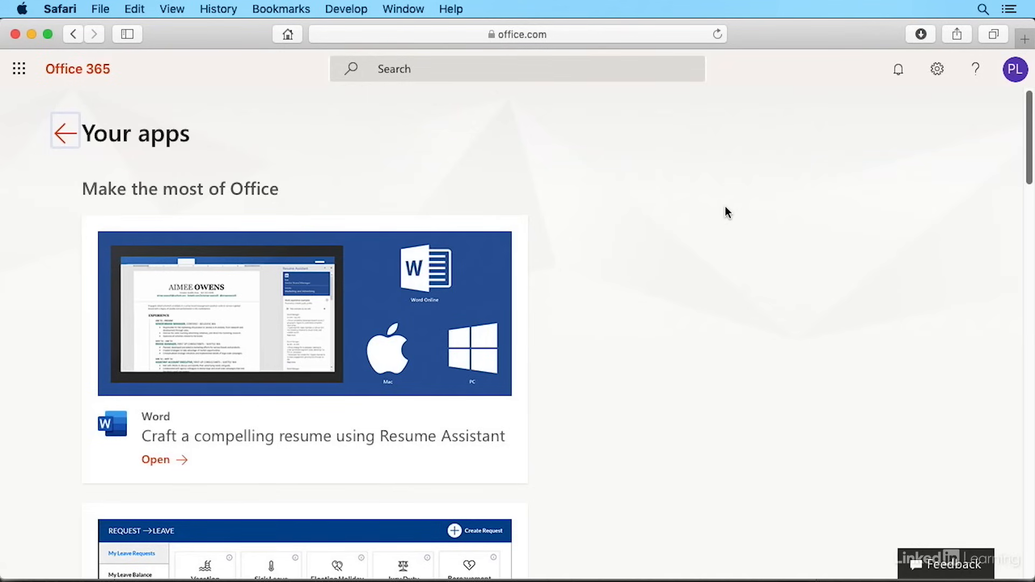
mouse_move(152, 141)
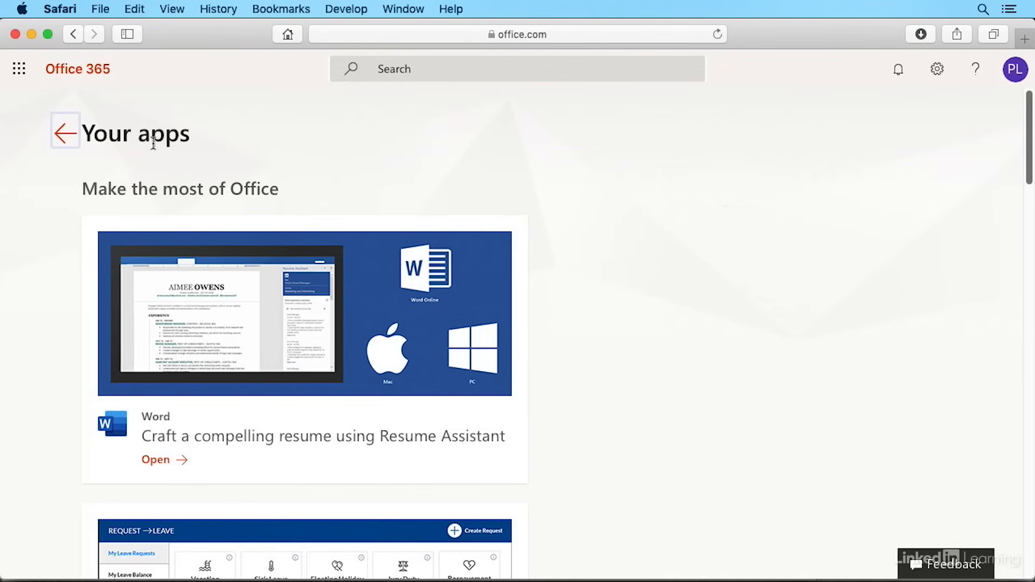
Use the Your apps back arrow to land on the home page with Apps row and Documents
click(63, 133)
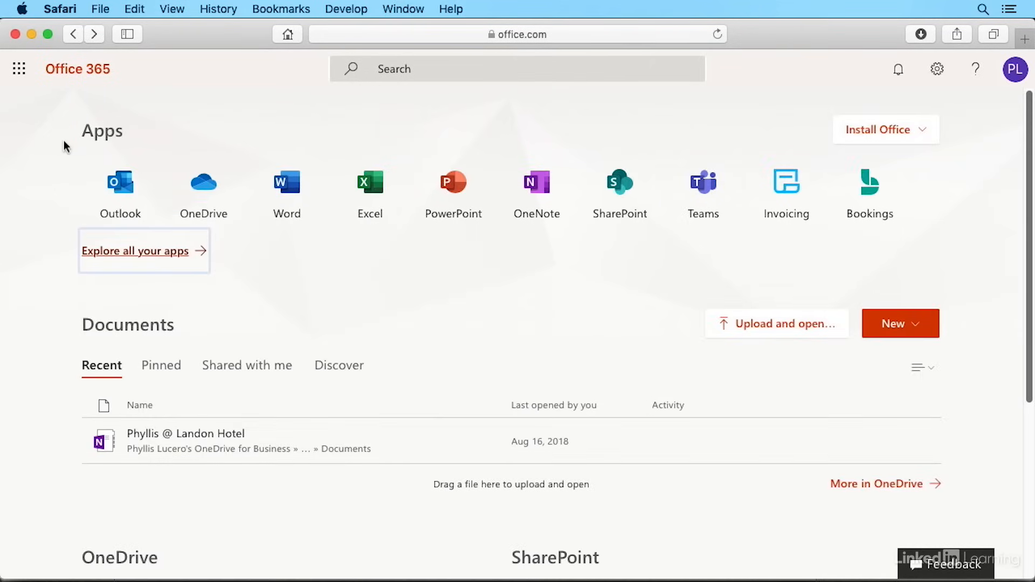
mouse_move(597, 369)
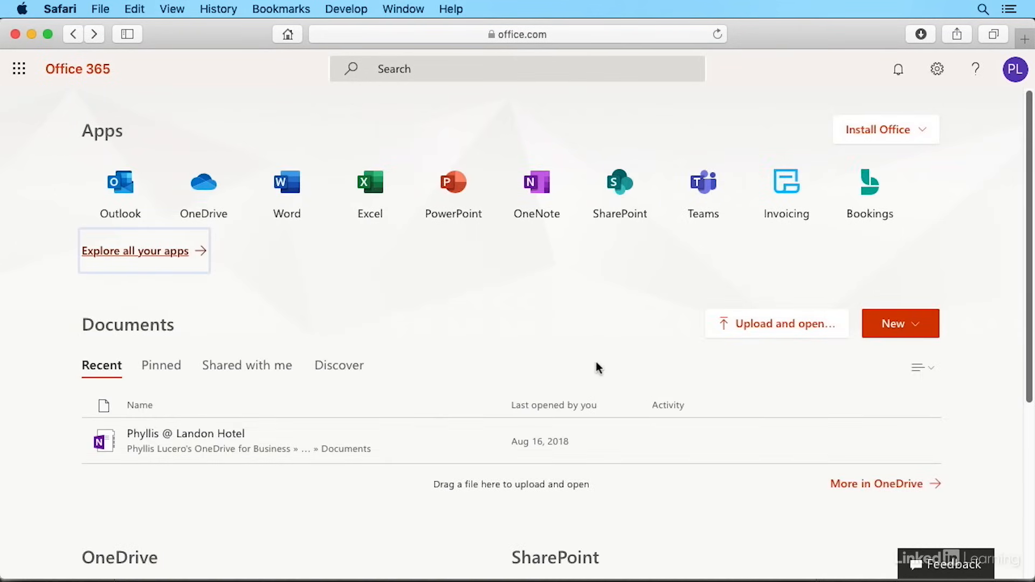
mouse_move(663, 348)
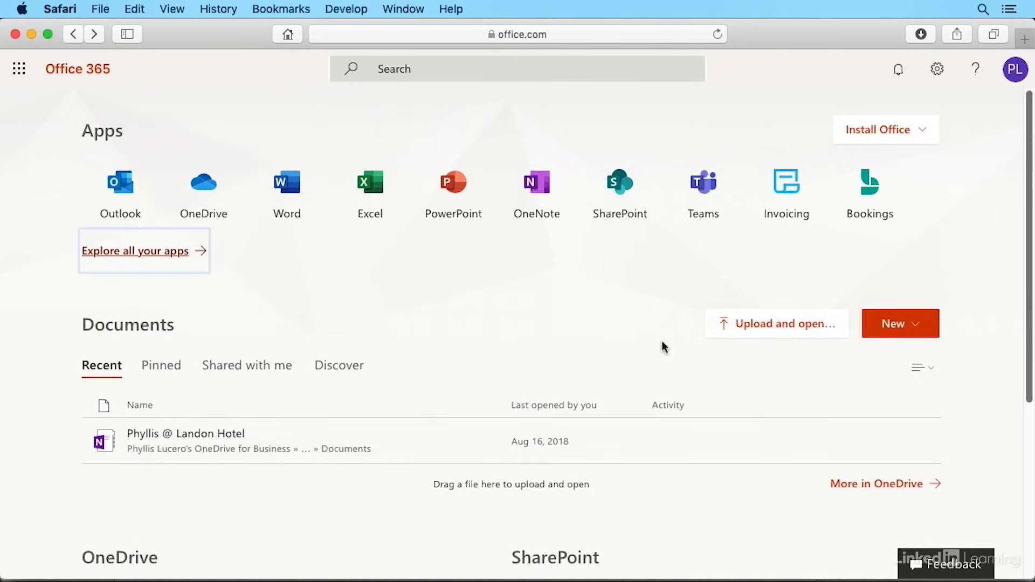